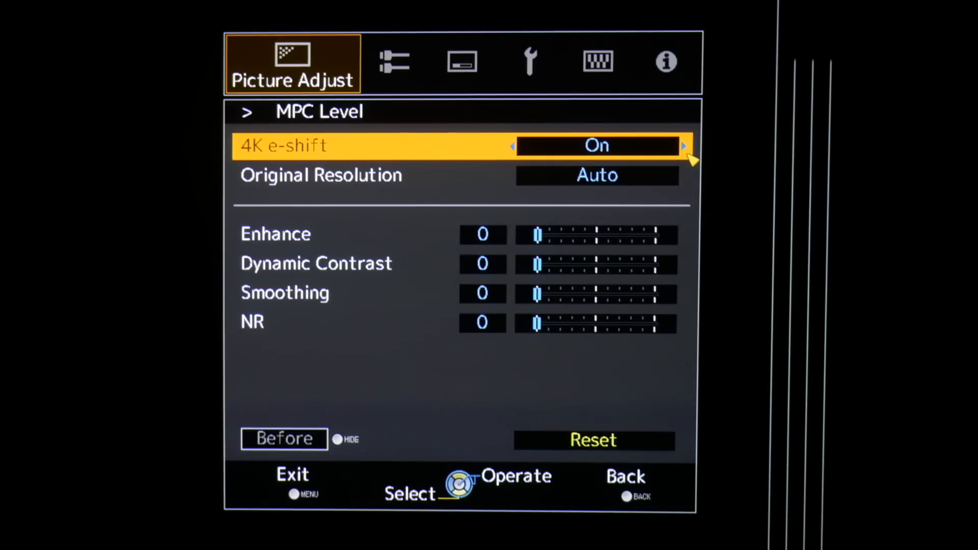
key("Back")
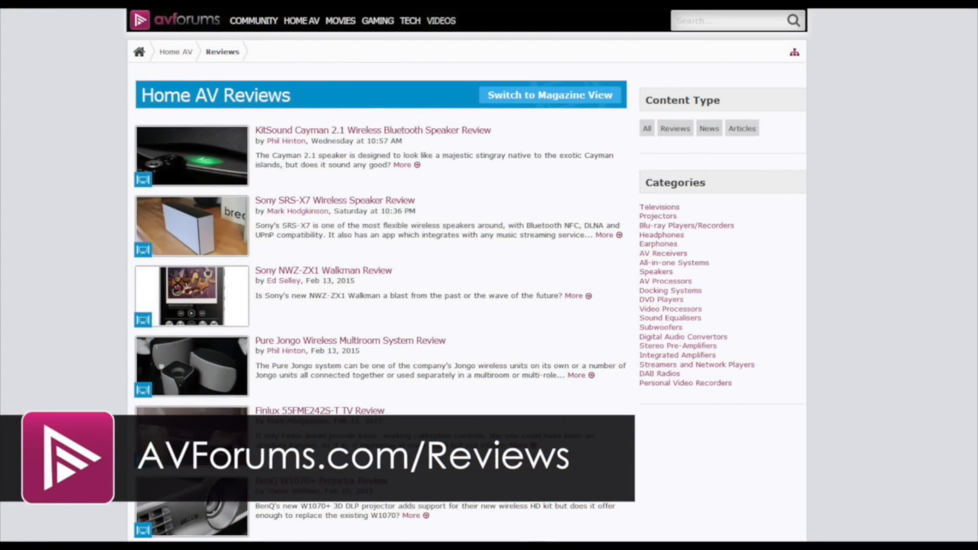
left_click(440, 20)
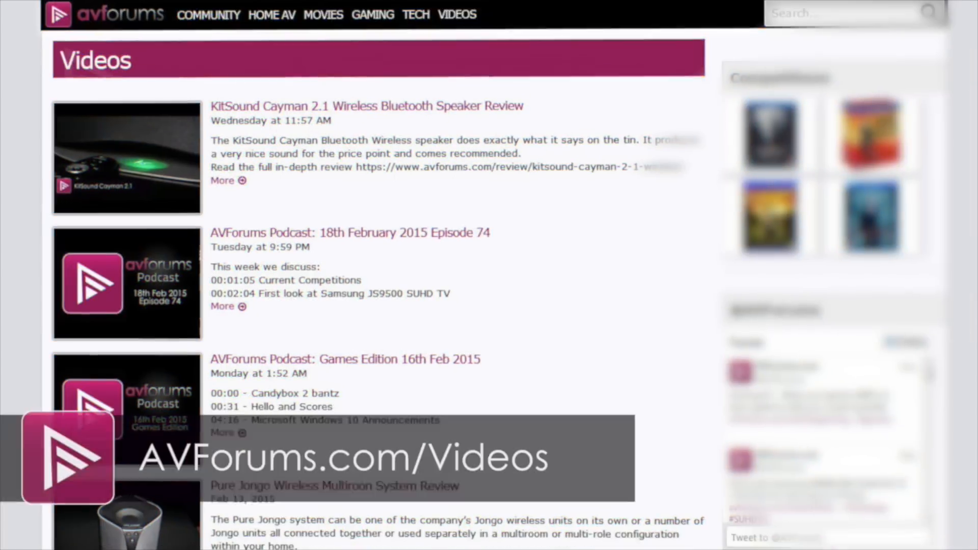